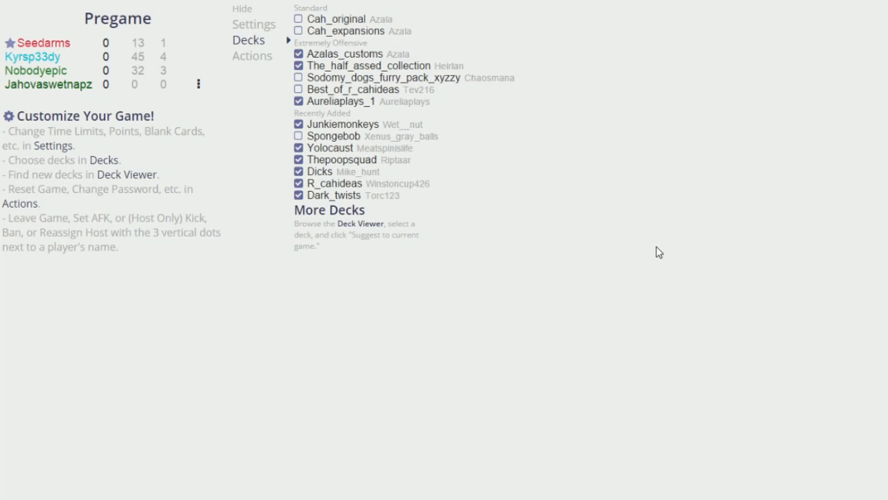
{"action": "mouse_move", "coordinate": [169, 211]}
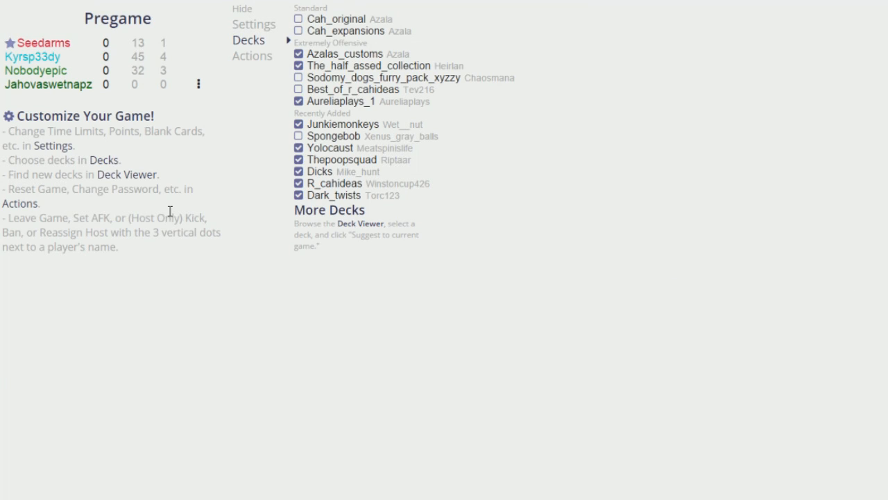
{"action": "mouse_move", "coordinate": [515, 272]}
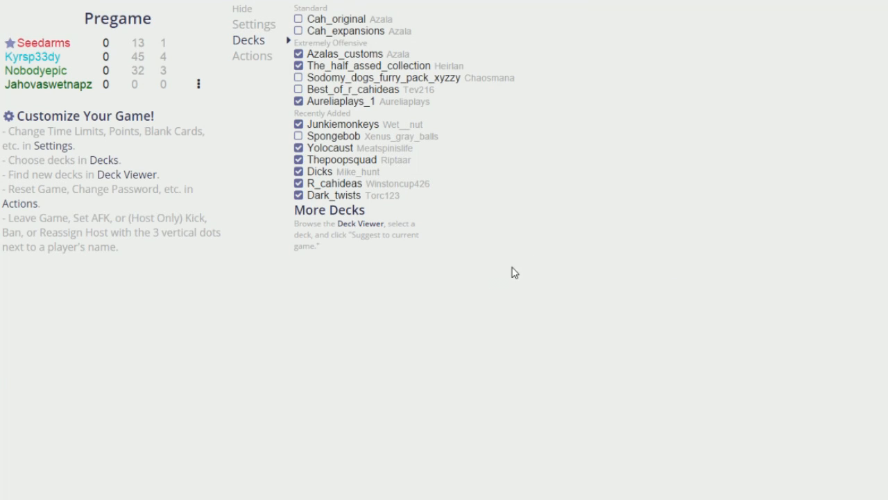
{"action": "mouse_move", "coordinate": [574, 335]}
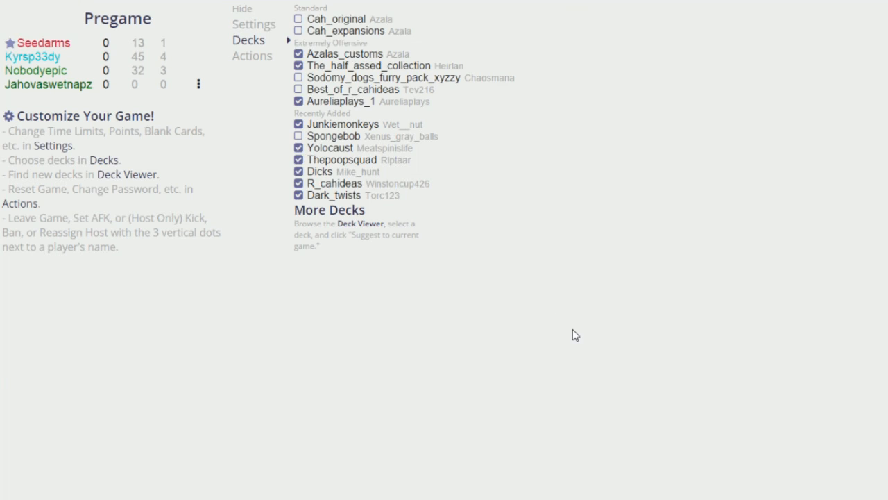
{"action": "mouse_move", "coordinate": [586, 312]}
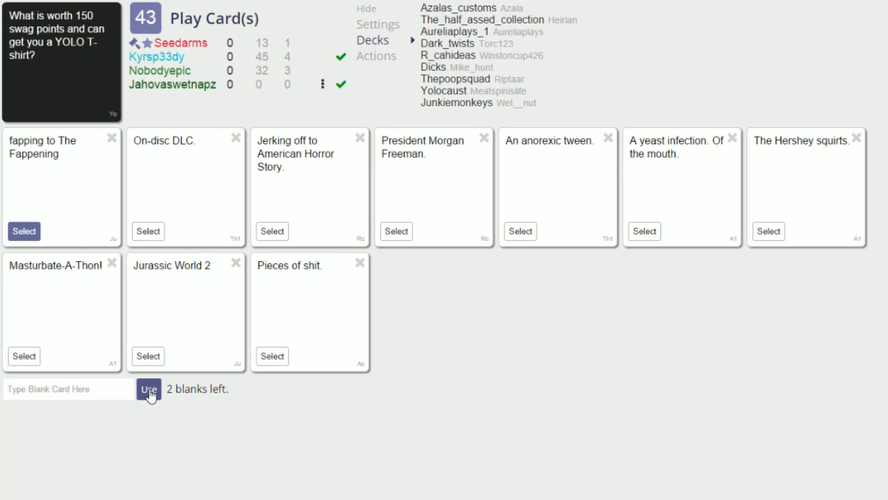
- Submit the 'fapping to The Fappening' card as the answer to the YOLO T-shirt prompt
{"action": "left_click", "coordinate": [147, 388]}
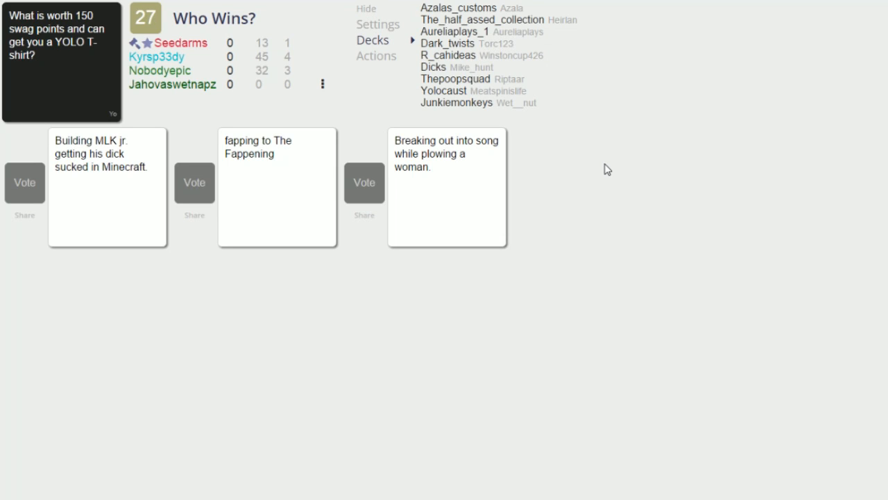
- Vote for the preferred answer card on the YOLO T-shirt Who Wins? screen
{"action": "left_click", "coordinate": [363, 183]}
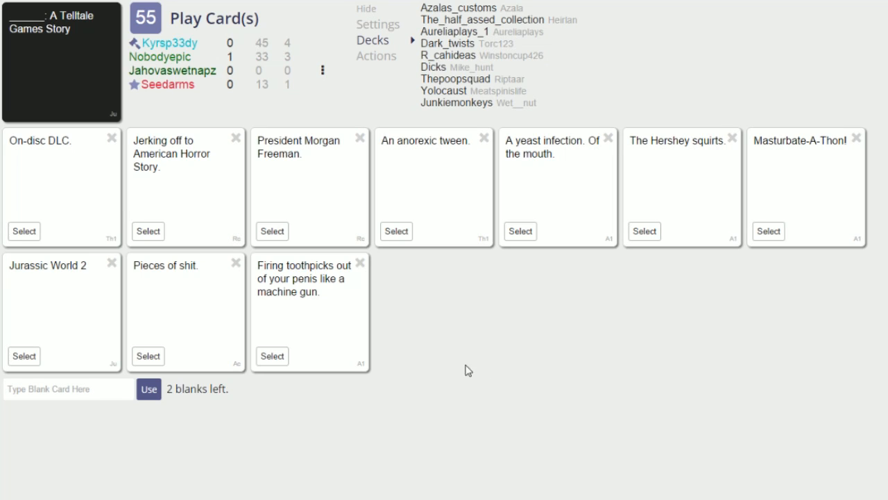
- Submit 'Jerking off to American Horror Story.' as the answer to the Telltale Games prompt
{"action": "left_click", "coordinate": [147, 231]}
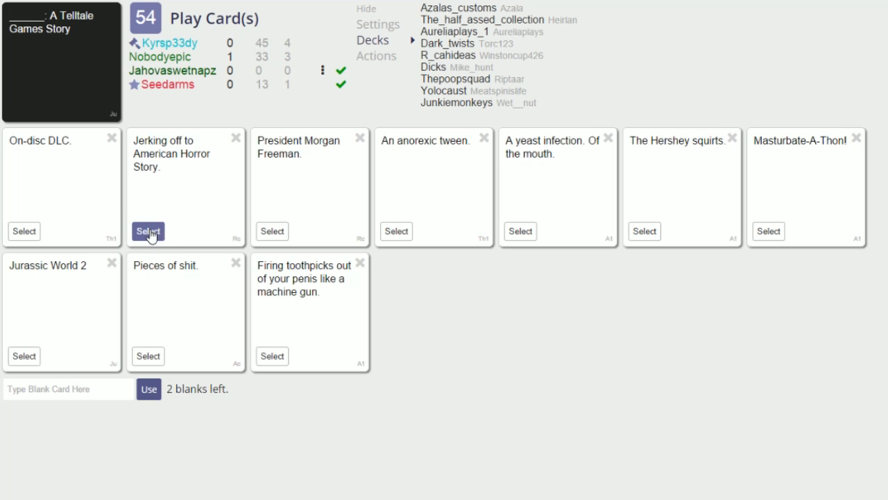
{"action": "left_click", "coordinate": [147, 230]}
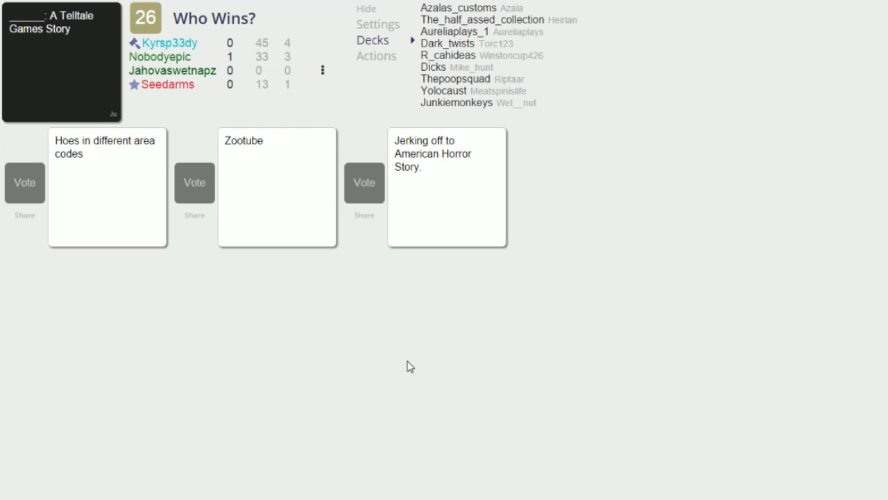
- Vote for one of the three answers to the Telltale Games prompt
{"action": "left_click", "coordinate": [25, 183]}
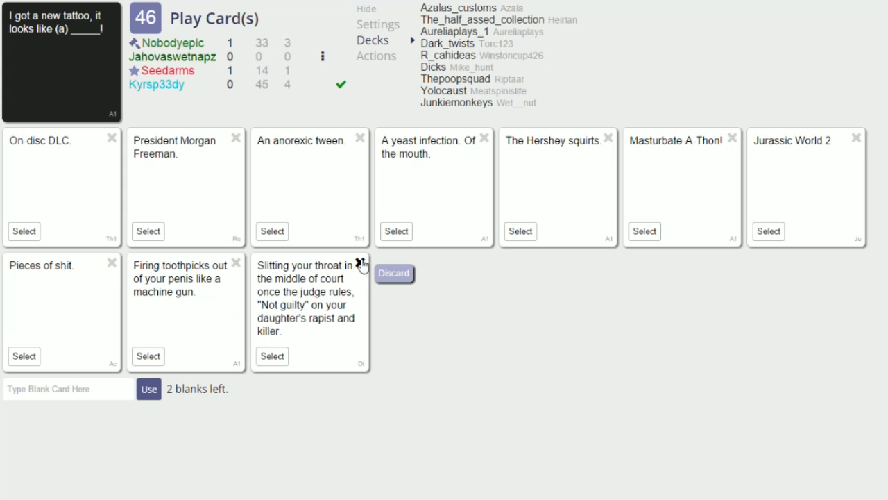
- Discard the 'Slitting your throat…' courtroom card and play 'Pieces of shit.' for the tattoo prompt
{"action": "left_click", "coordinate": [394, 272]}
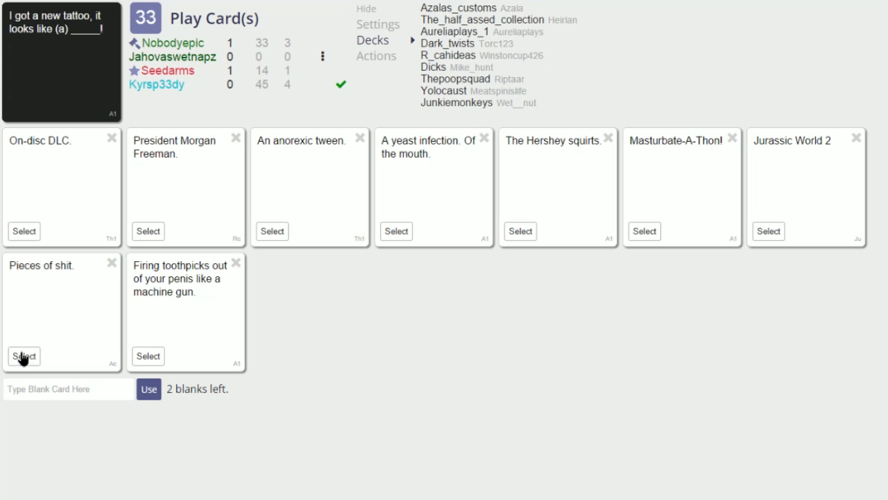
{"action": "left_click", "coordinate": [23, 356]}
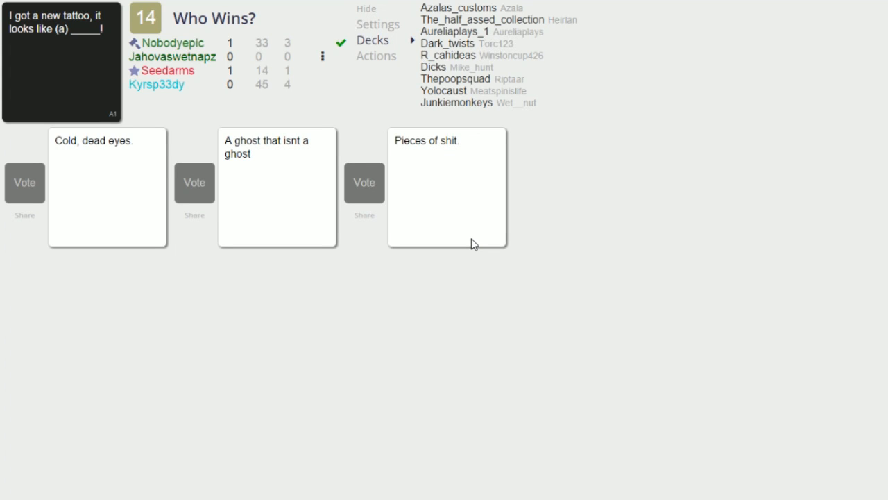
- Vote for the preferred answer to the tattoo prompt
{"action": "left_click", "coordinate": [364, 184]}
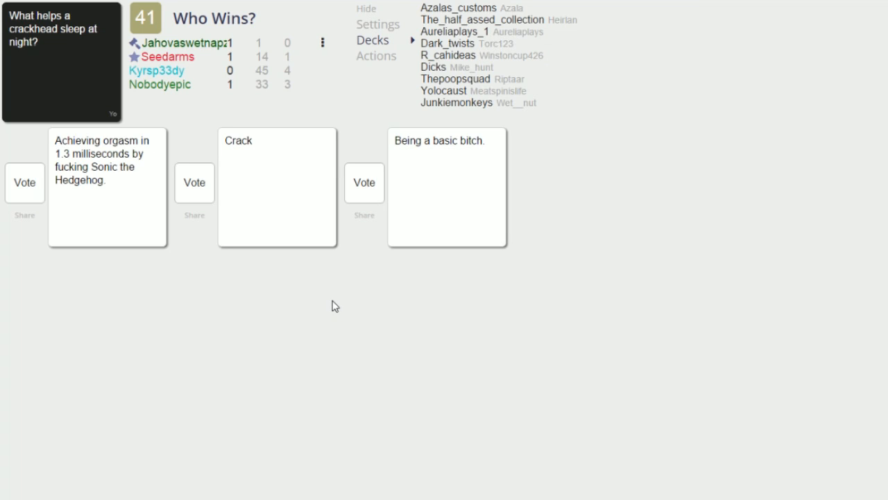
{"action": "mouse_move", "coordinate": [286, 197]}
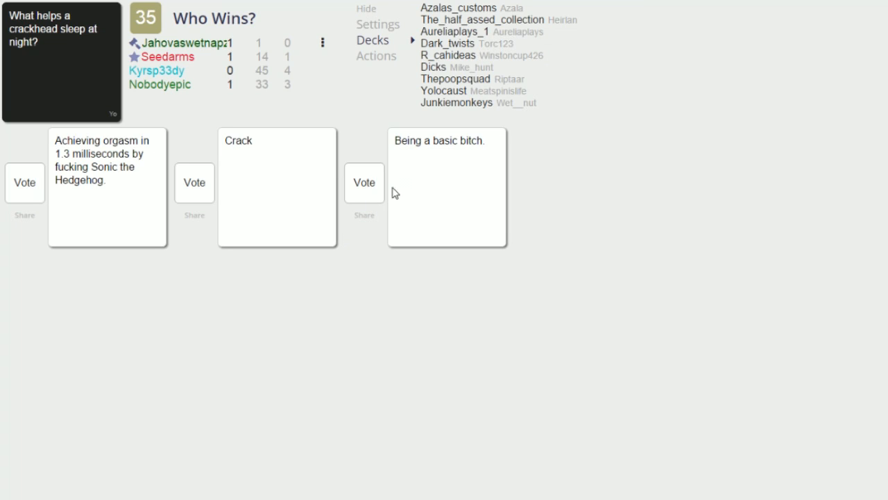
{"action": "mouse_move", "coordinate": [347, 272]}
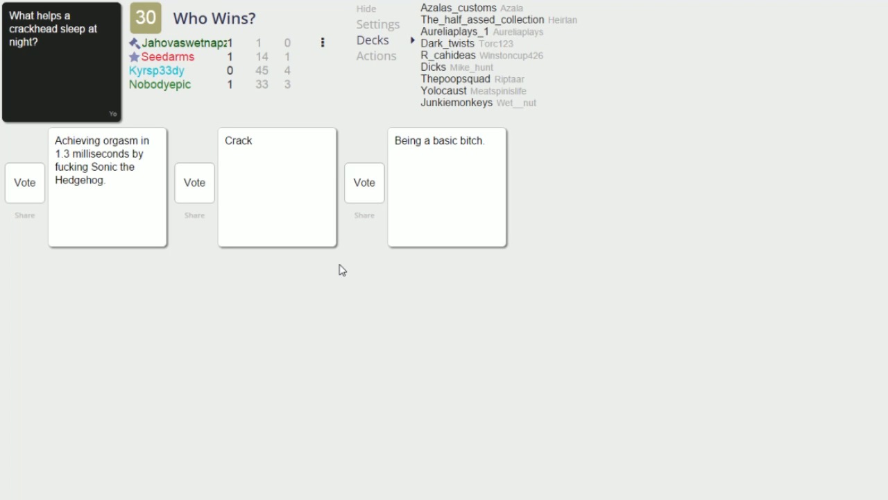
{"action": "mouse_move", "coordinate": [264, 231]}
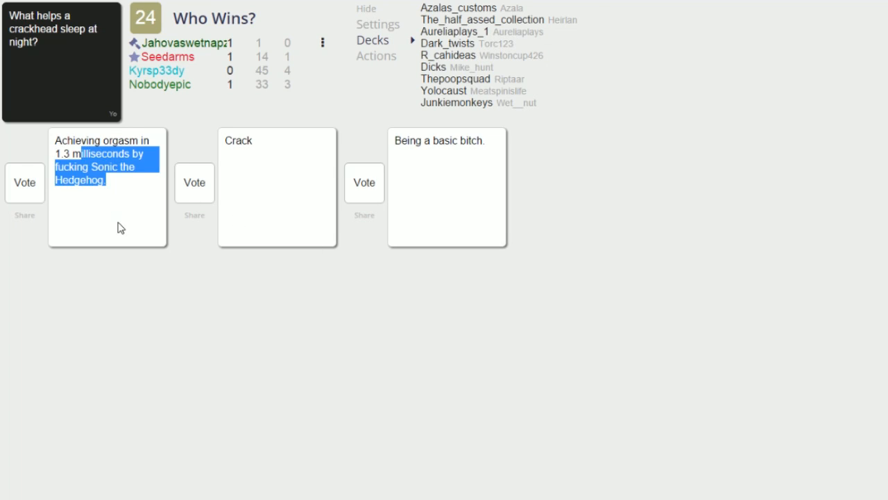
- Vote for one of the three answers to the crackhead-sleep prompt before the timer ends
{"action": "left_click", "coordinate": [194, 184]}
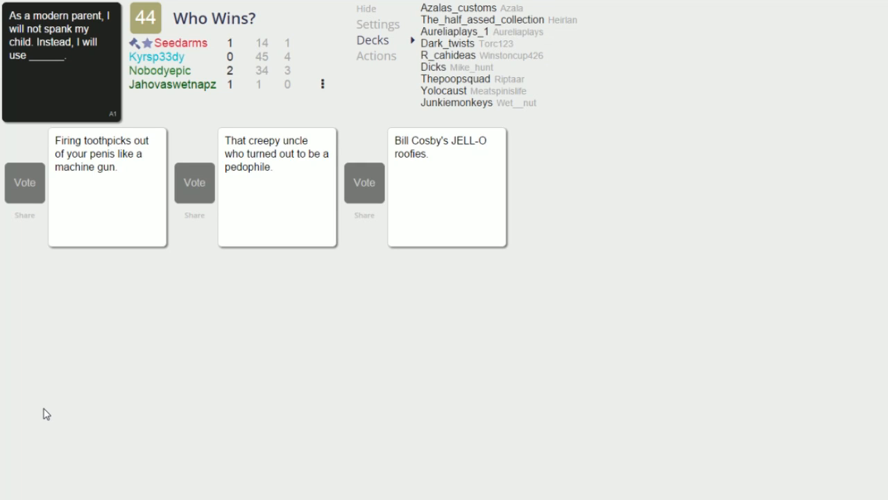
{"action": "mouse_move", "coordinate": [38, 396]}
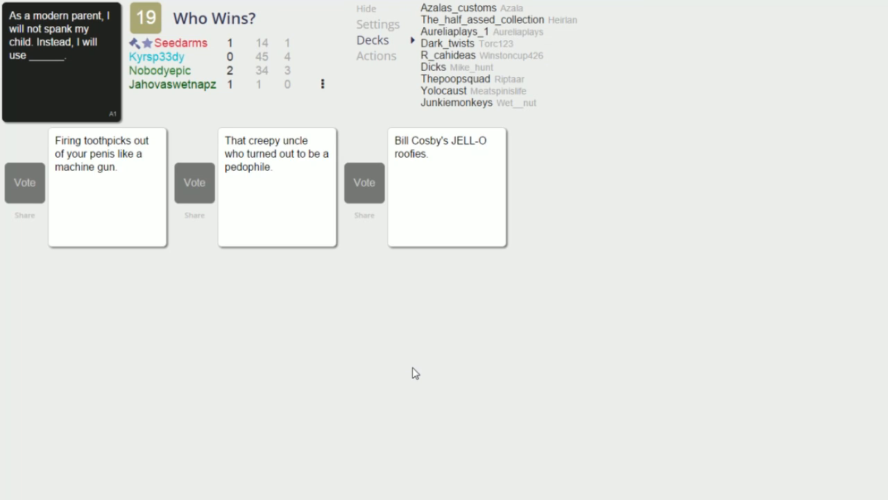
- As card czar, pick the winning answer to the modern-parent prompt
{"action": "left_click", "coordinate": [372, 40]}
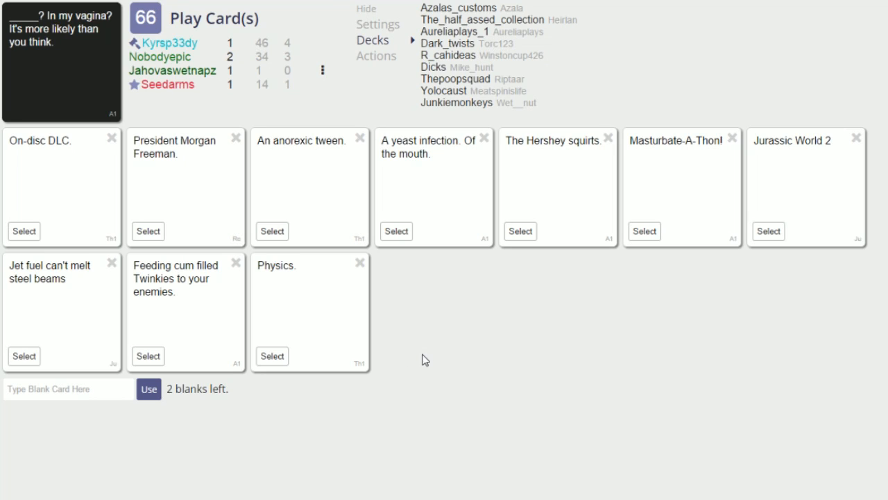
{"action": "mouse_move", "coordinate": [451, 322]}
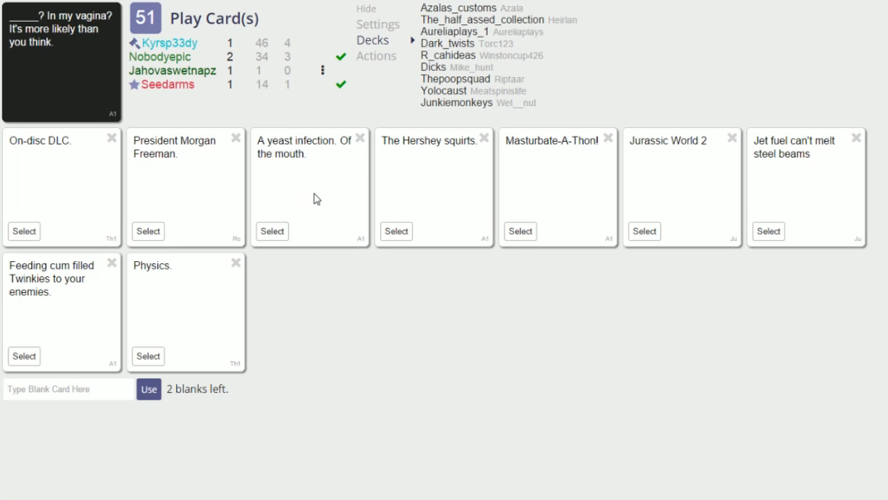
- Submit 'President Morgan Freeman.' as the answer to the vagina prompt
{"action": "left_click", "coordinate": [147, 231]}
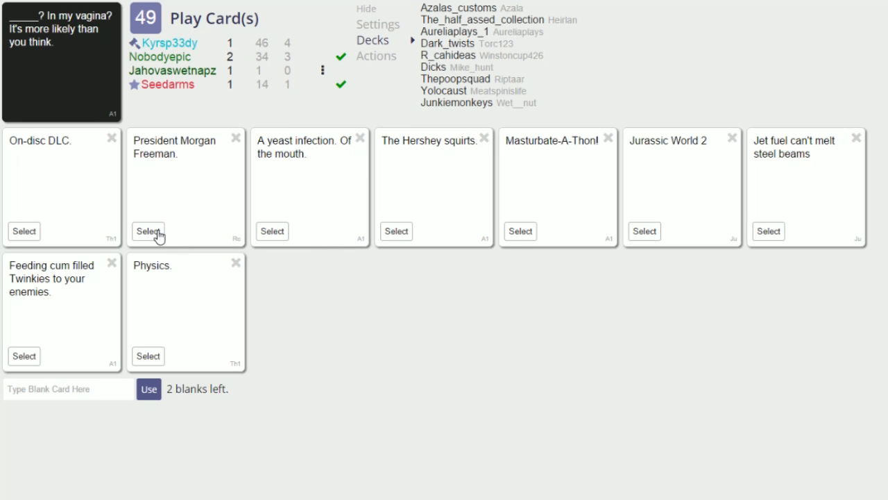
{"action": "left_click", "coordinate": [147, 230]}
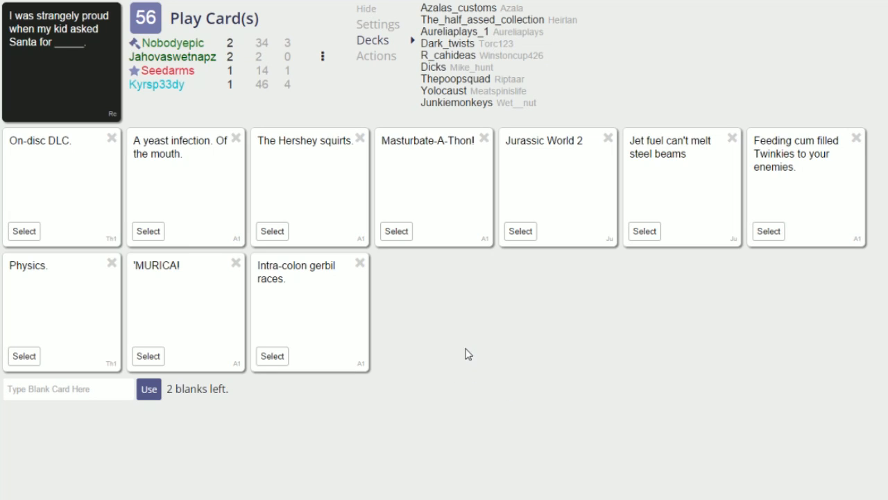
- Submit 'On-disc DLC.' as the answer to the Santa-gift prompt
{"action": "left_click", "coordinate": [24, 230]}
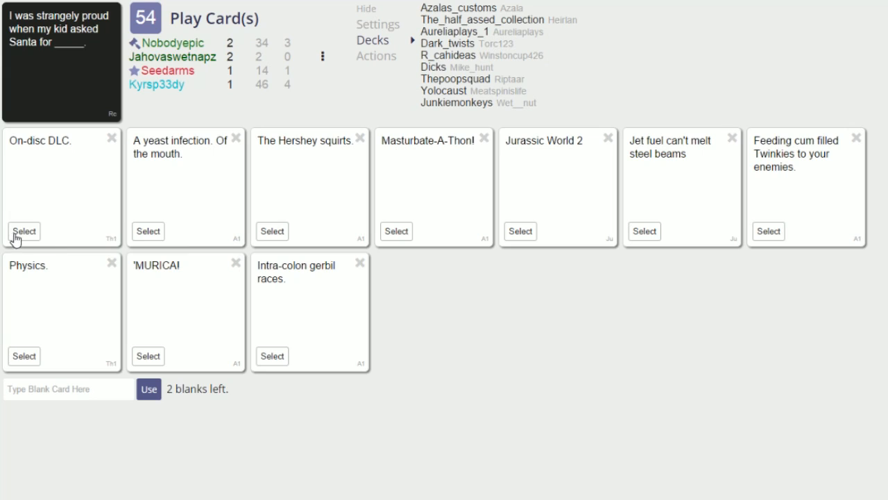
{"action": "left_click", "coordinate": [24, 230]}
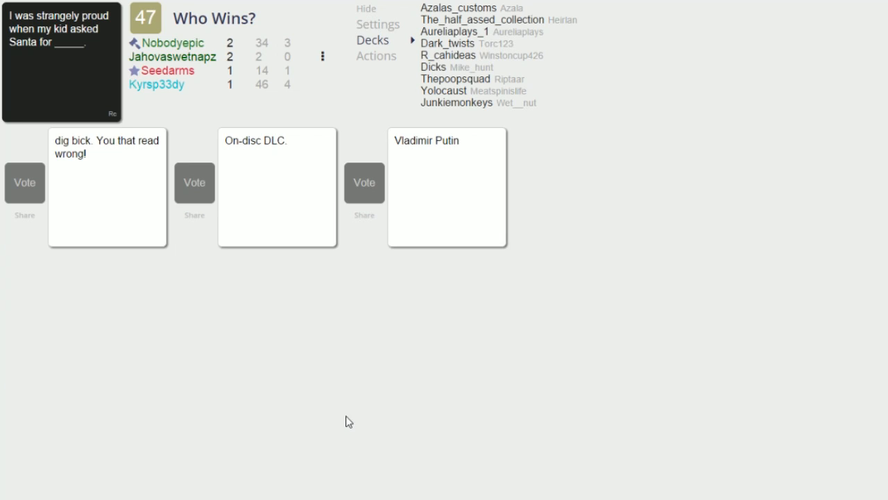
{"action": "mouse_move", "coordinate": [453, 325]}
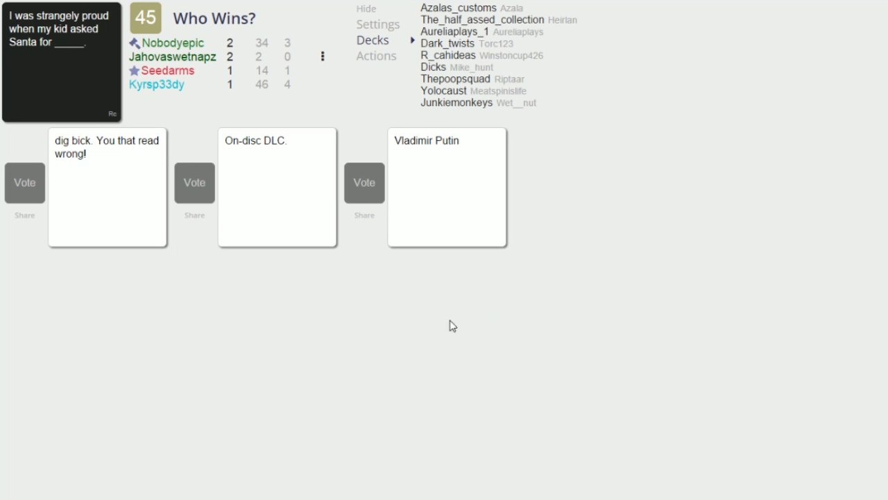
{"action": "mouse_move", "coordinate": [39, 392]}
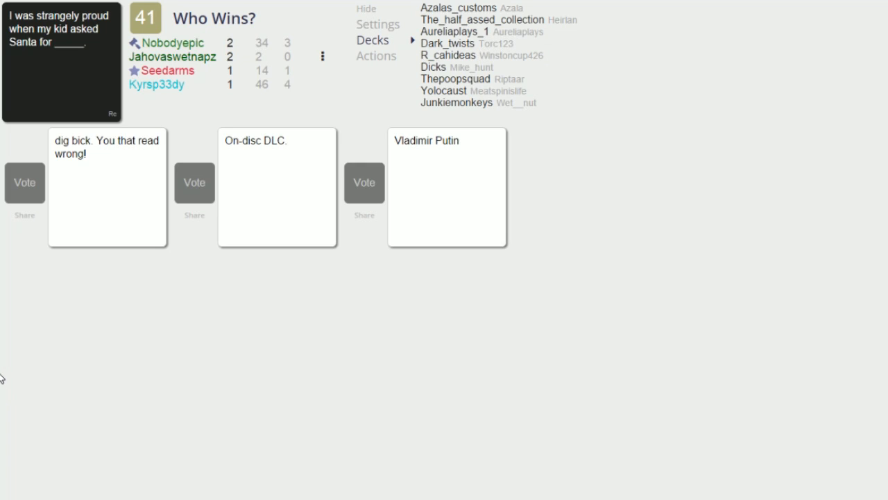
{"action": "mouse_move", "coordinate": [138, 375]}
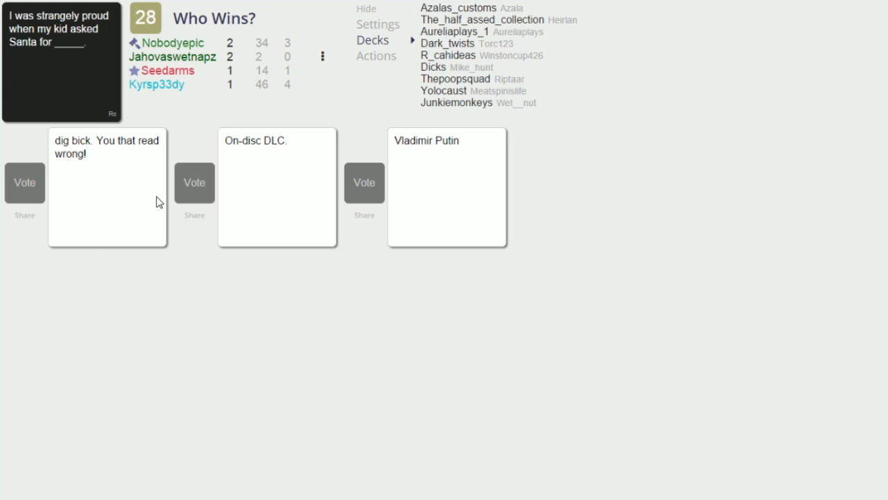
{"action": "mouse_move", "coordinate": [759, 311]}
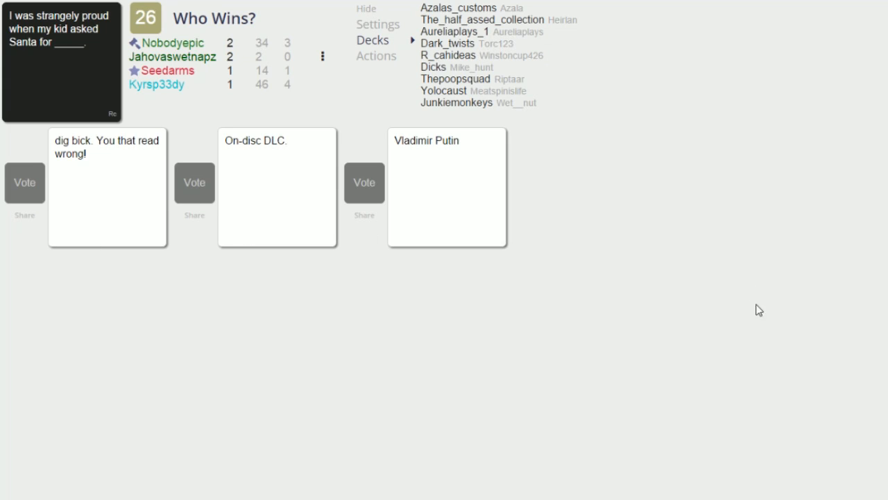
{"action": "mouse_move", "coordinate": [613, 300]}
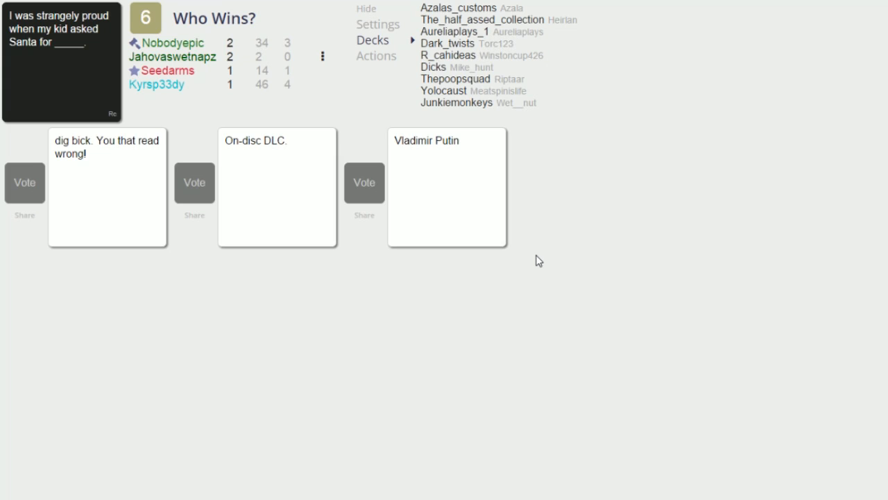
- Acknowledge the round result as On-disc DLC. is declared the Santa-gift winner
{"action": "left_click", "coordinate": [194, 183]}
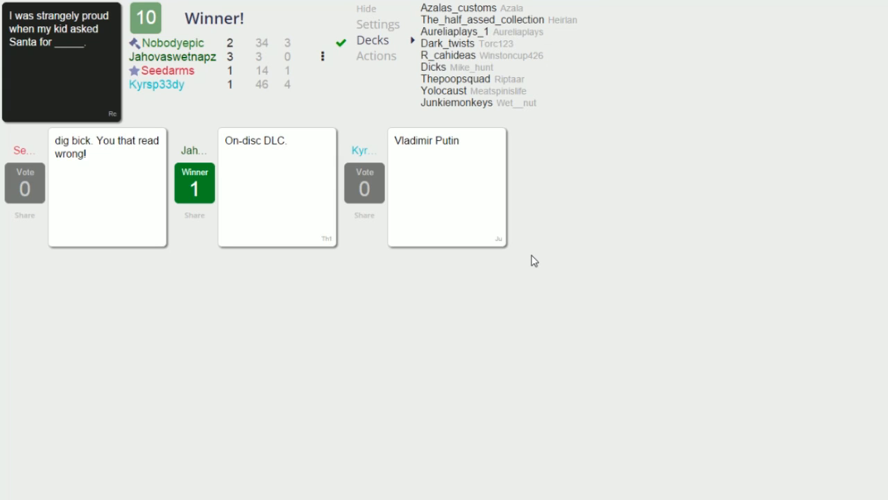
{"action": "mouse_move", "coordinate": [379, 283]}
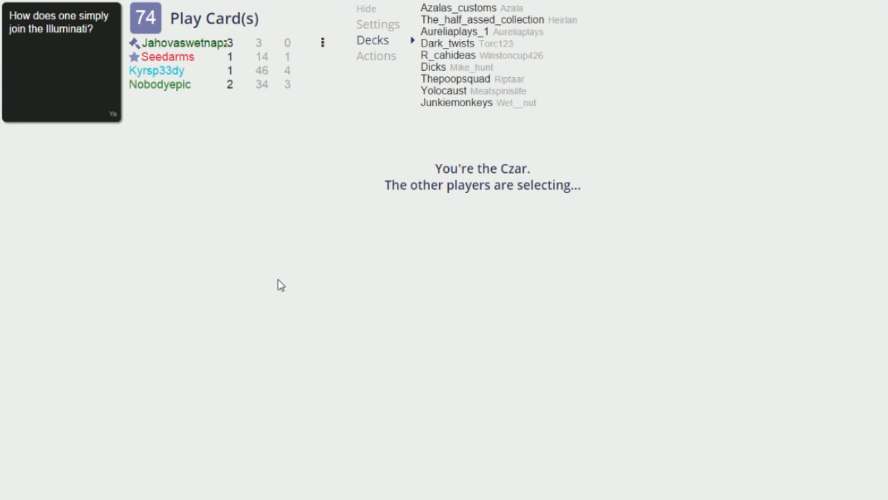
{"action": "mouse_move", "coordinate": [477, 256]}
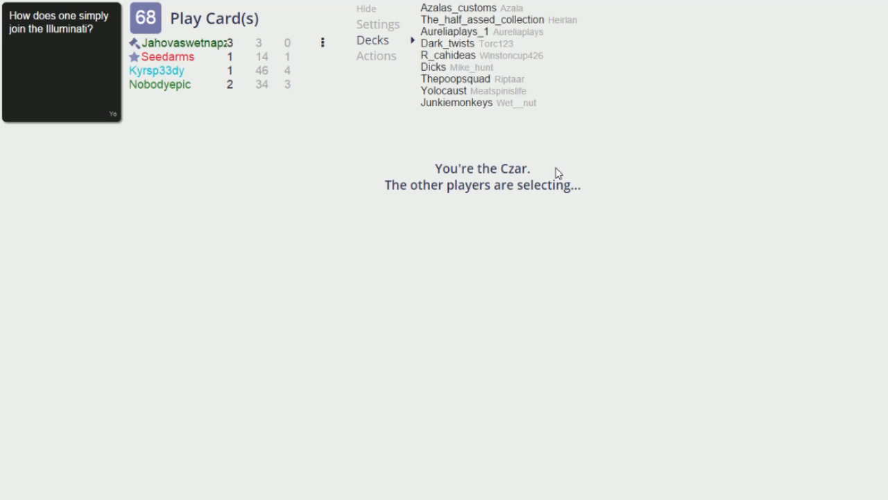
{"action": "mouse_move", "coordinate": [545, 180]}
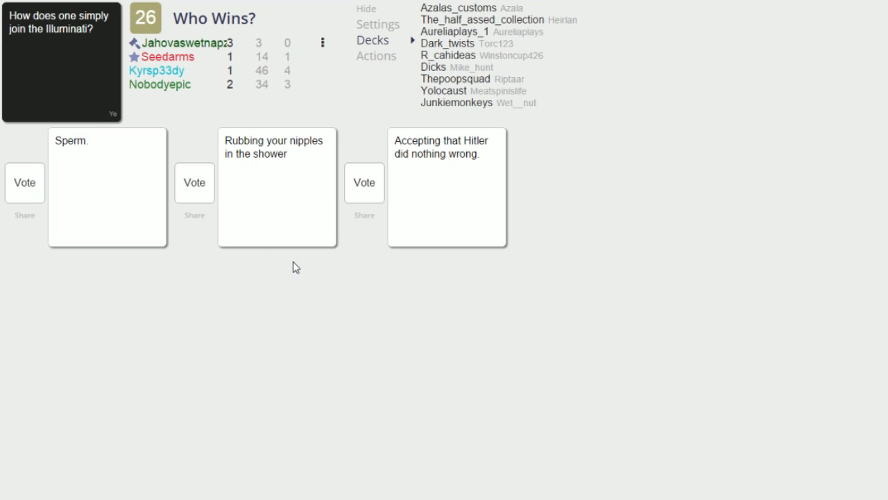
{"action": "mouse_move", "coordinate": [237, 330]}
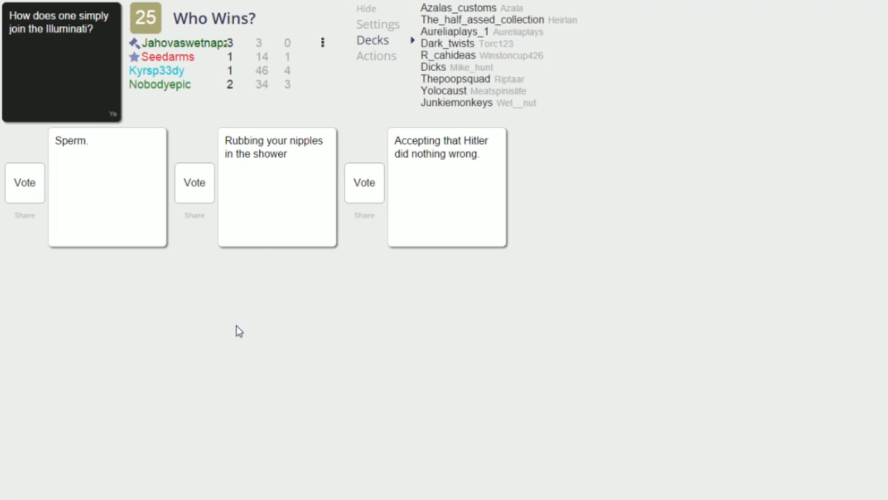
{"action": "mouse_move", "coordinate": [72, 158]}
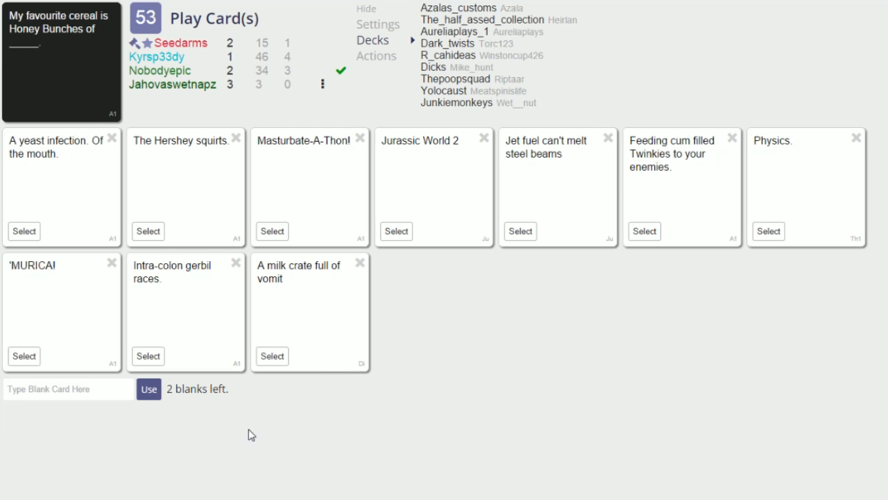
- Write a custom blank card reading 'Kush' and use it as the Honey Bunches answer
{"action": "left_click", "coordinate": [147, 389]}
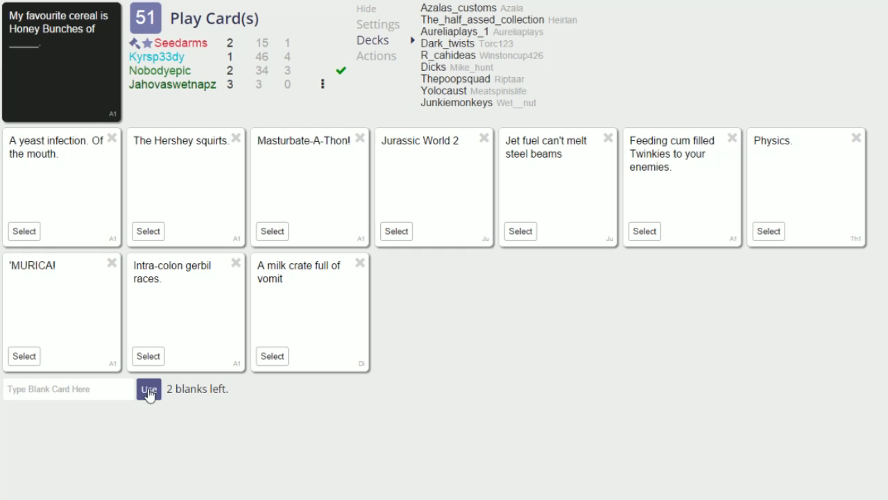
{"action": "left_click", "coordinate": [147, 388]}
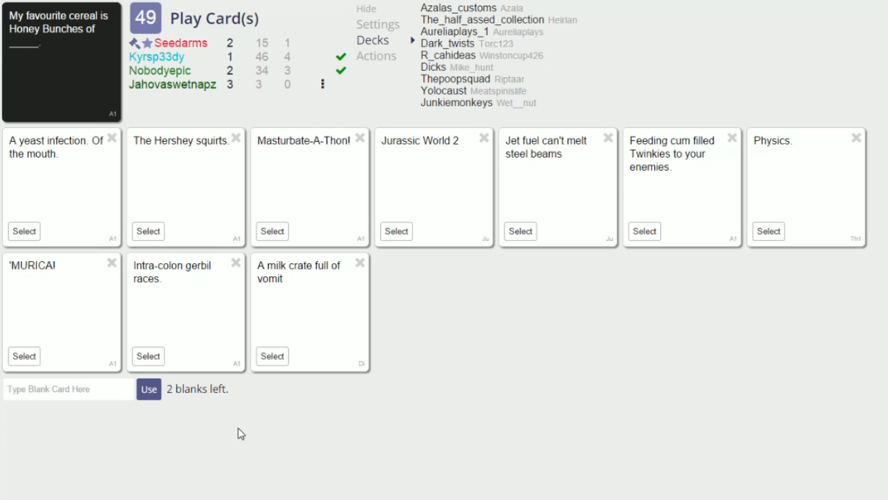
{"action": "left_click", "coordinate": [67, 389]}
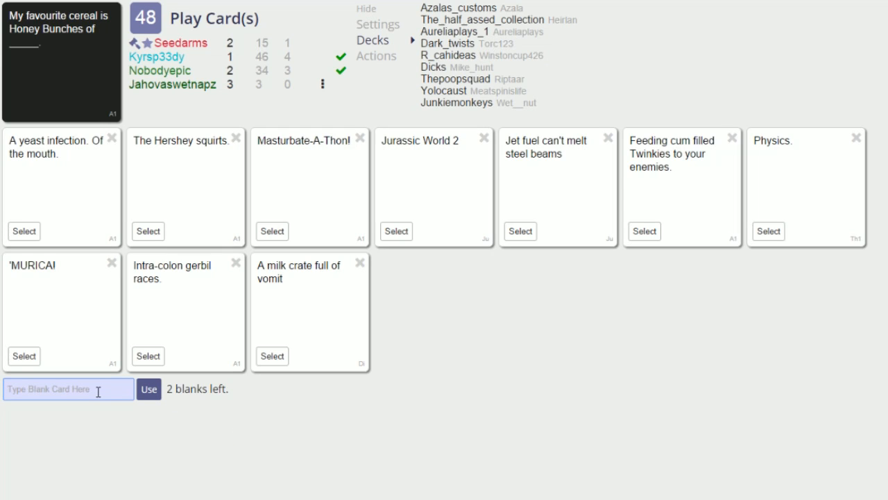
{"action": "type", "text": "Kush"}
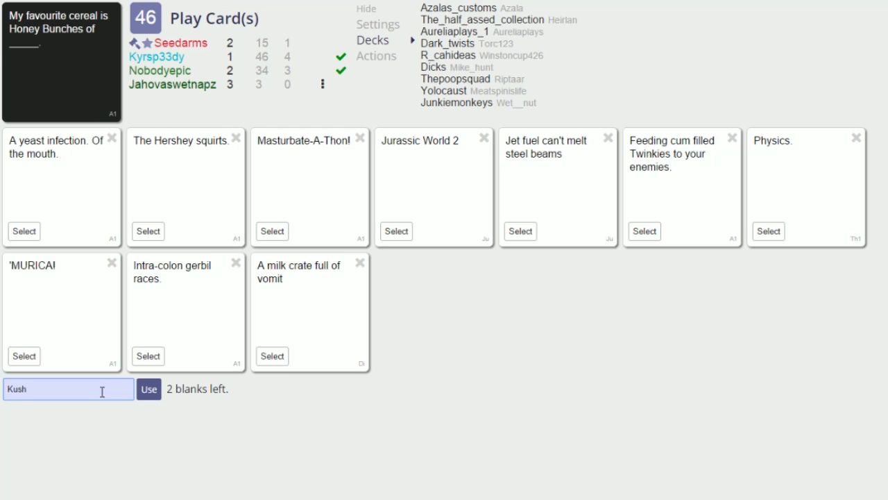
{"action": "left_click", "coordinate": [149, 388]}
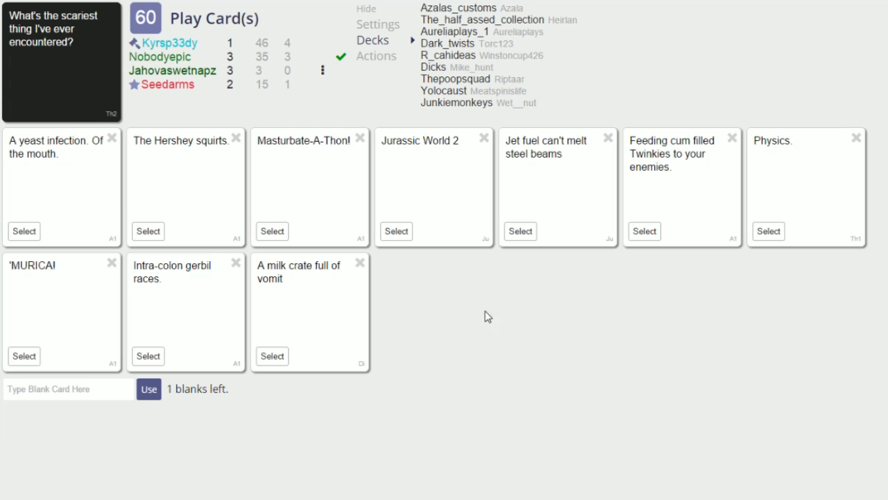
- Select and confirm 'The Hershey squirts.' as the scariest-thing answer
{"action": "left_click", "coordinate": [147, 230]}
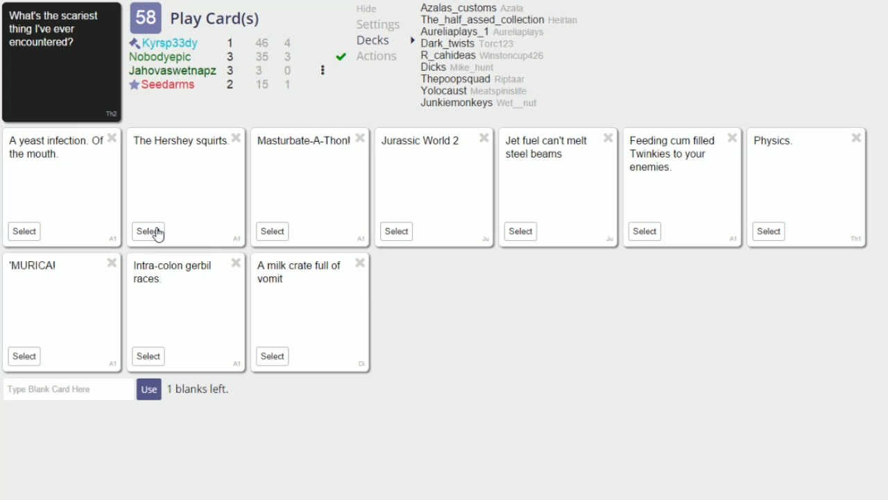
{"action": "left_click", "coordinate": [147, 231]}
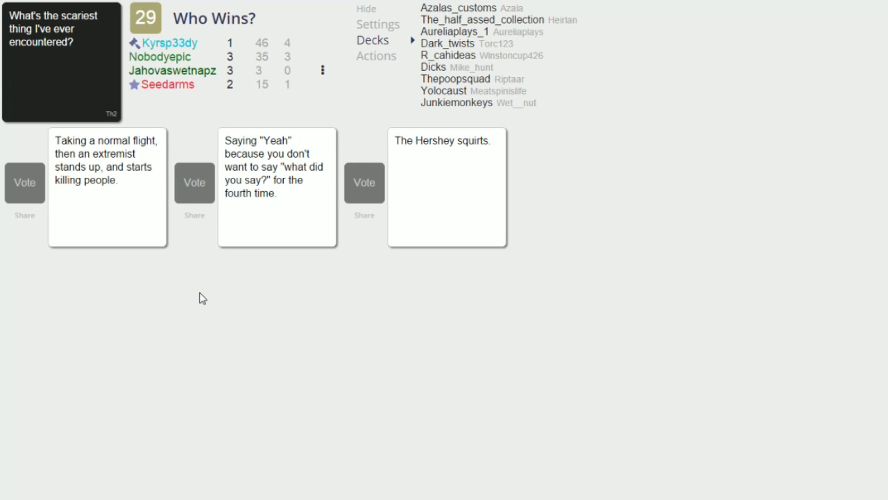
{"action": "mouse_move", "coordinate": [99, 276]}
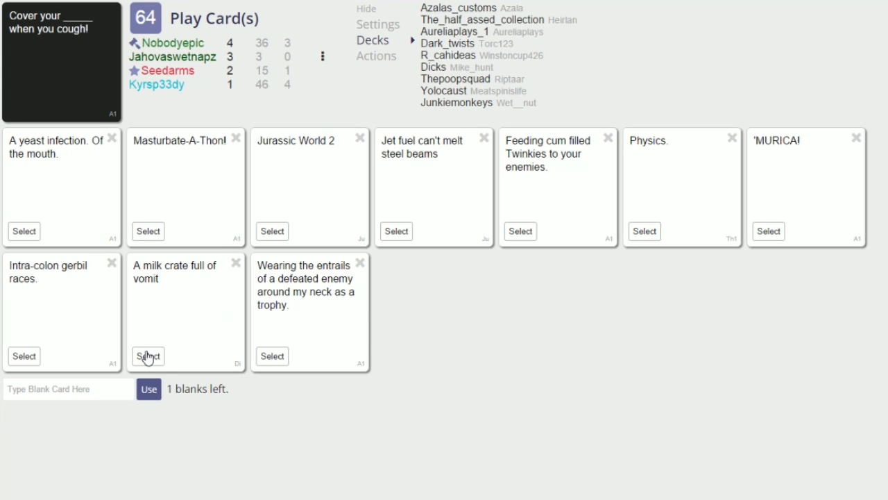
- Write a custom blank card reading 'D4's Mom's vagina...' and use it as the cough answer
{"action": "left_click", "coordinate": [147, 355]}
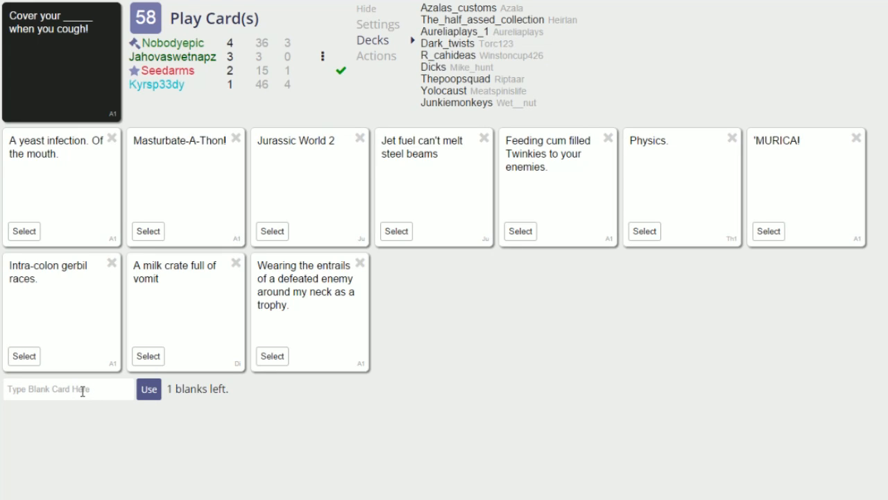
{"action": "left_click", "coordinate": [67, 389]}
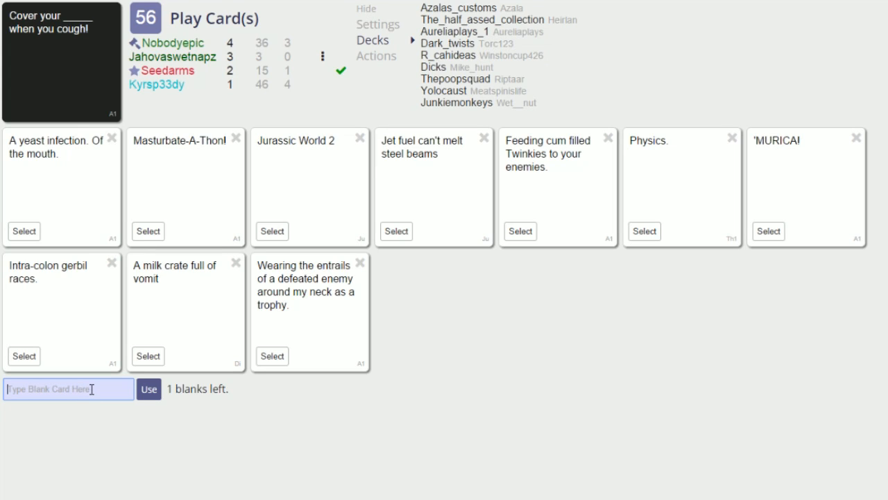
{"action": "type", "text": "D4's"}
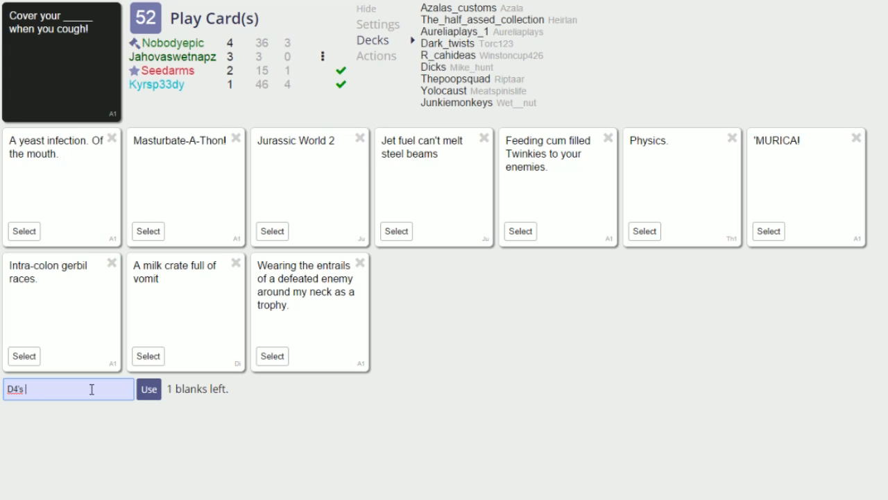
{"action": "type", "text": "Mom"}
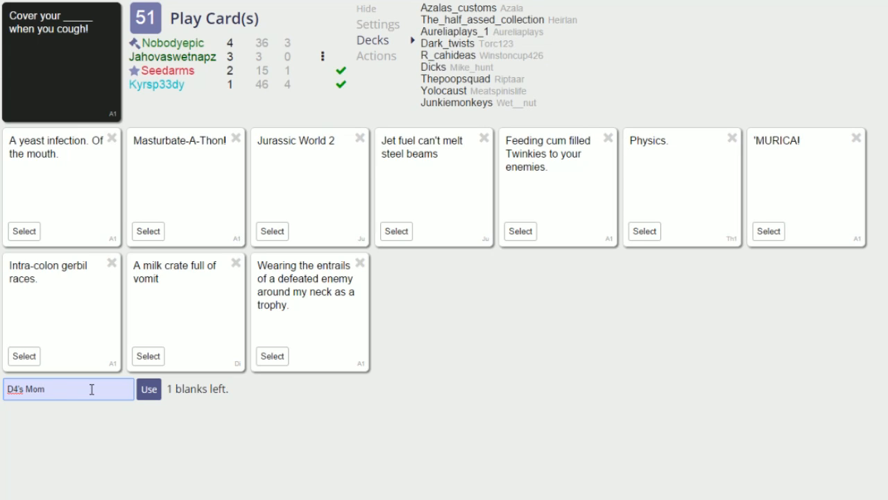
{"action": "type", "text": "'s V"}
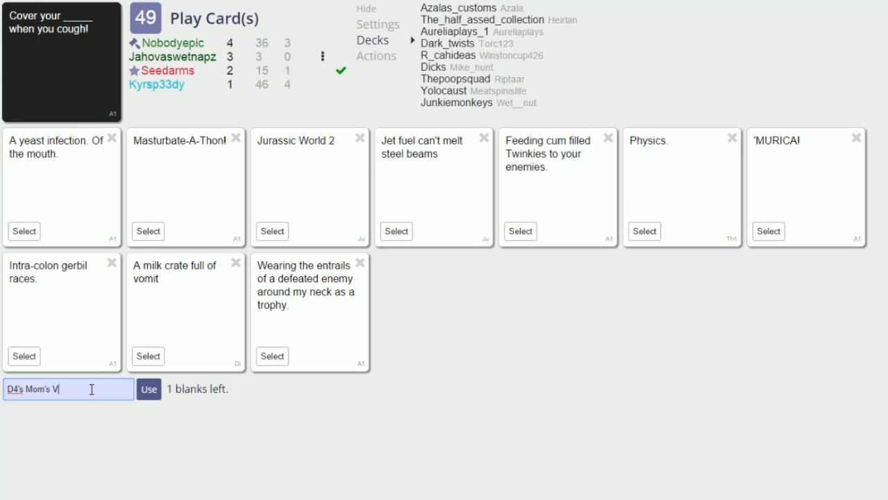
{"action": "type", "text": "agina...."}
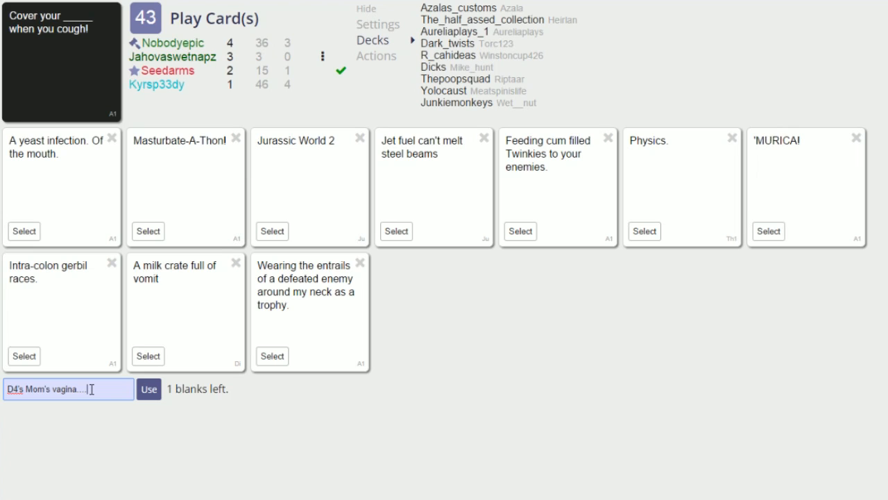
{"action": "left_click", "coordinate": [147, 388]}
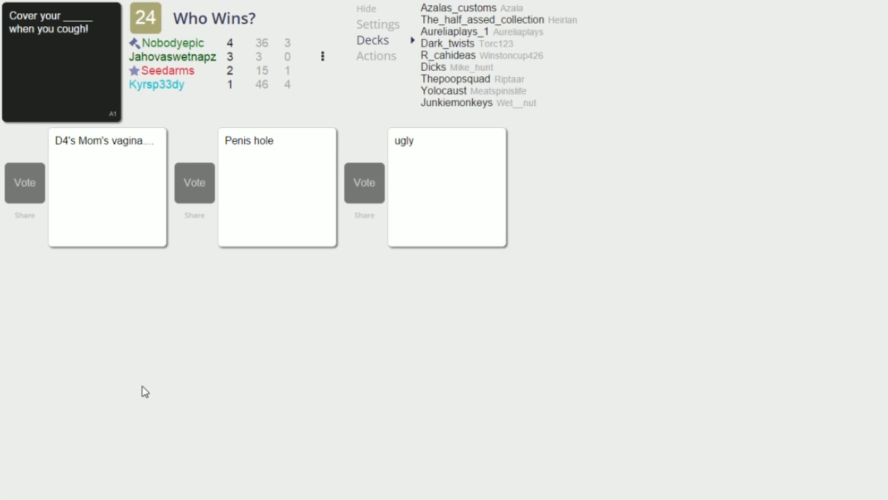
{"action": "left_click", "coordinate": [363, 183]}
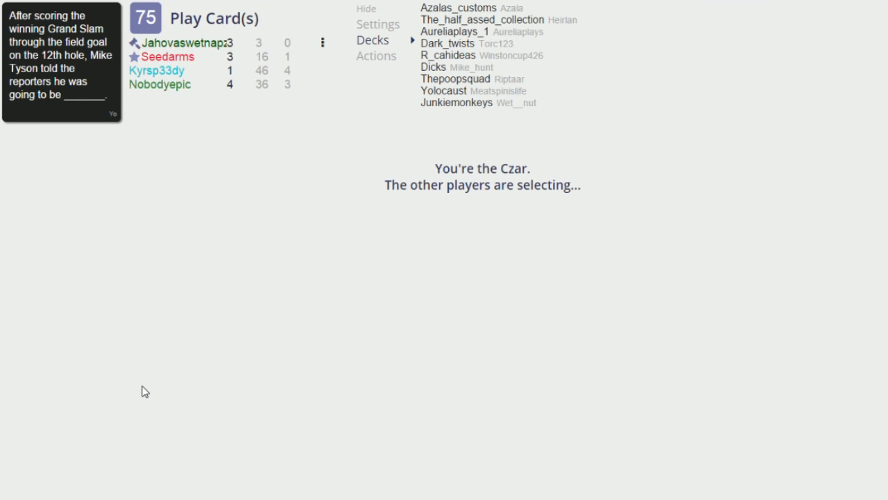
{"action": "mouse_move", "coordinate": [283, 219]}
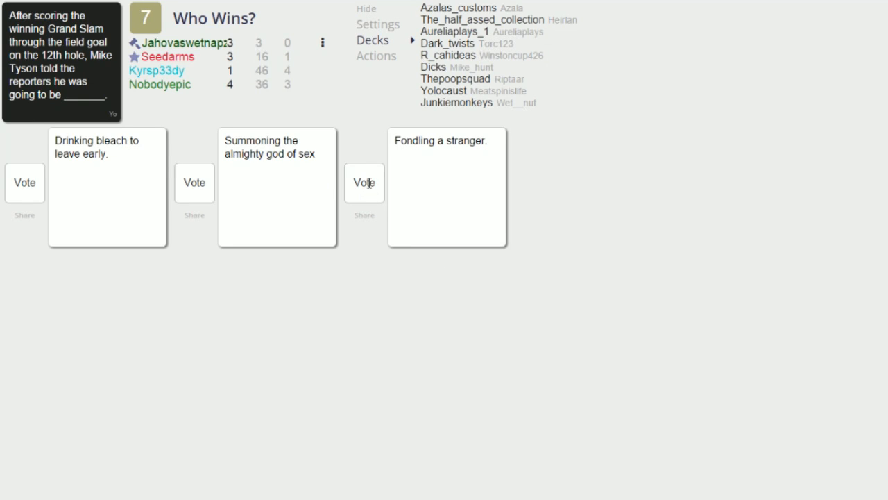
- Vote 'Fondling a stranger.' as the Mike Tyson round winner, returning to the pregame lobby
{"action": "left_click", "coordinate": [363, 183]}
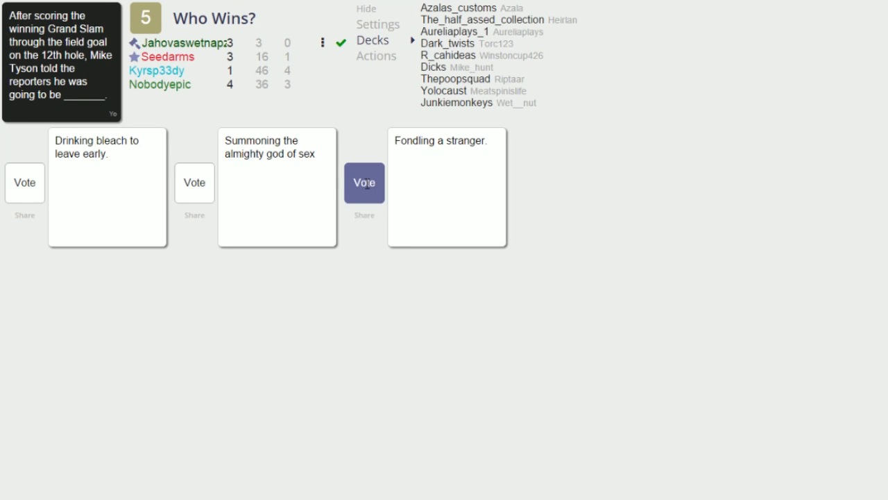
{"action": "left_click", "coordinate": [364, 183]}
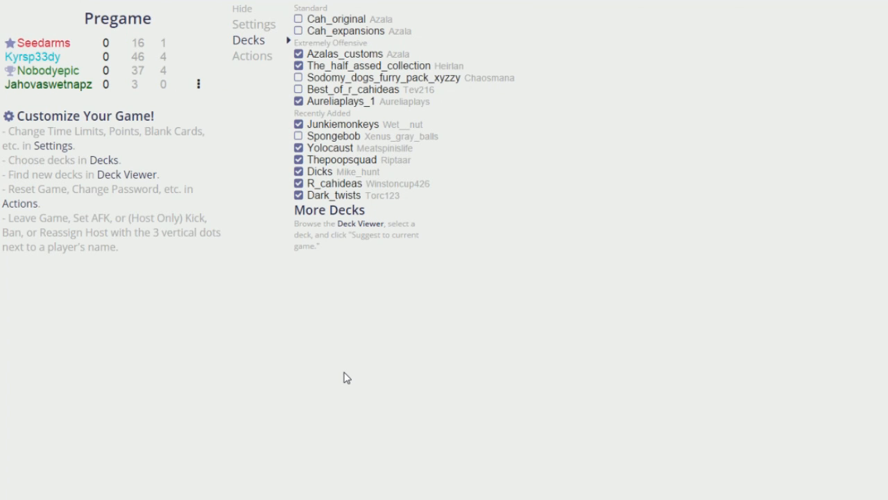
{"action": "mouse_move", "coordinate": [363, 330]}
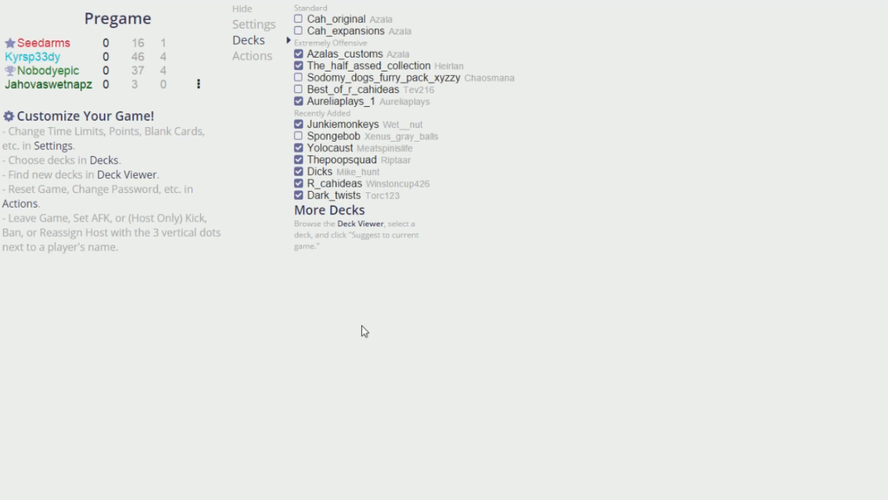
{"action": "mouse_move", "coordinate": [258, 132]}
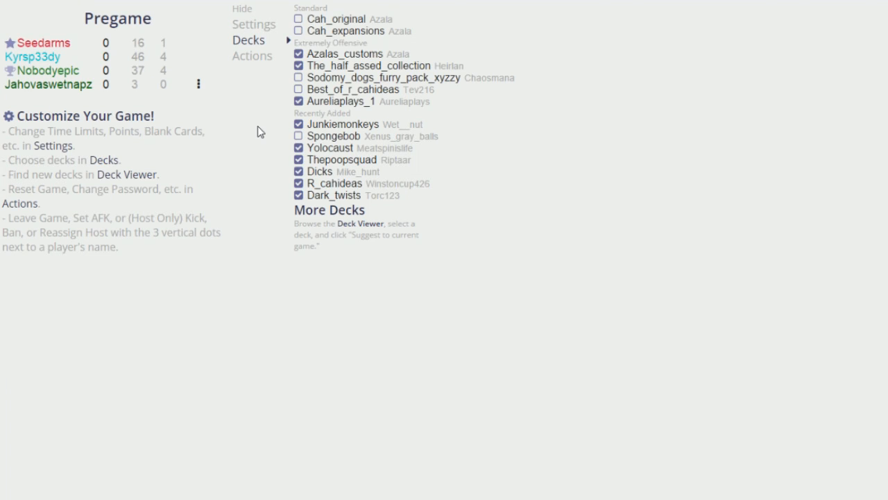
{"action": "mouse_move", "coordinate": [464, 329]}
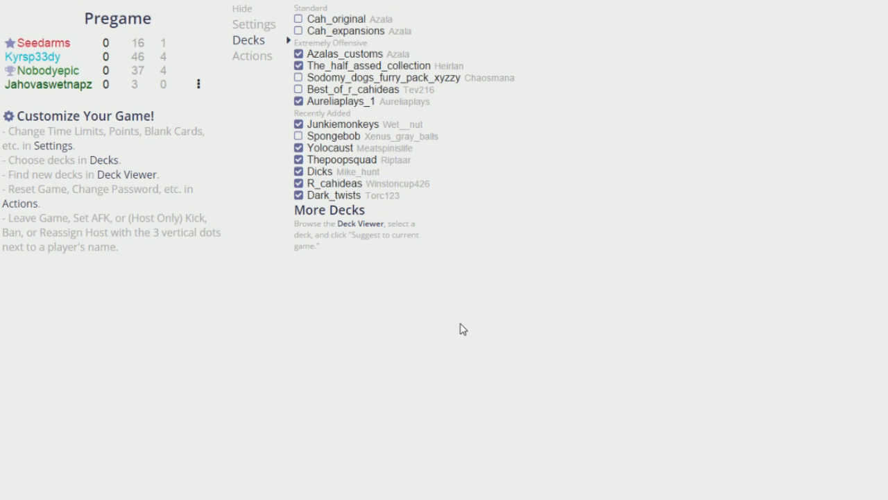
{"action": "mouse_move", "coordinate": [474, 316]}
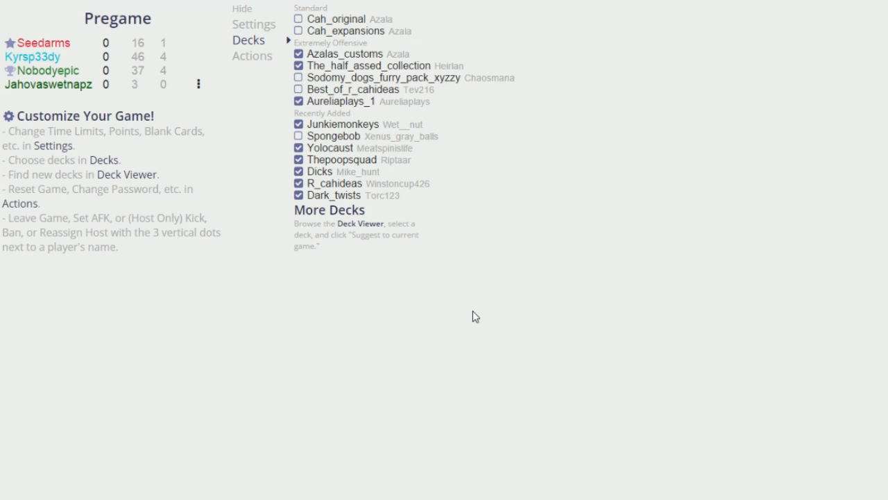
{"action": "mouse_move", "coordinate": [438, 253]}
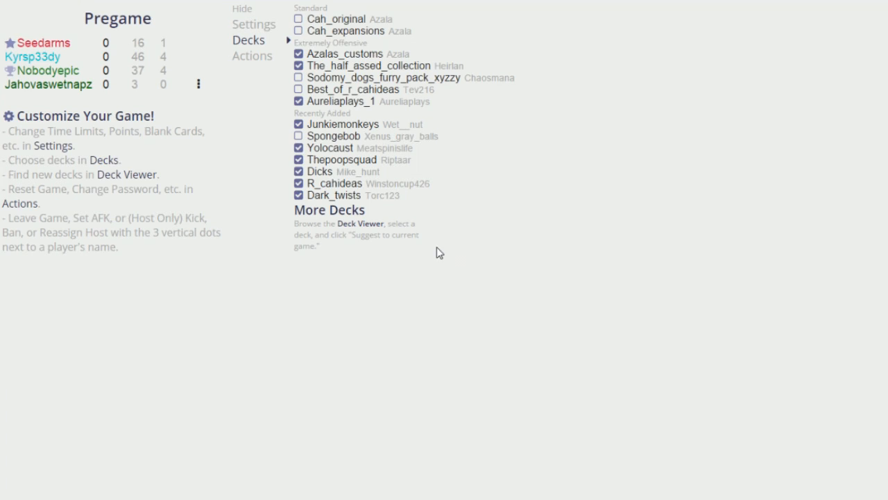